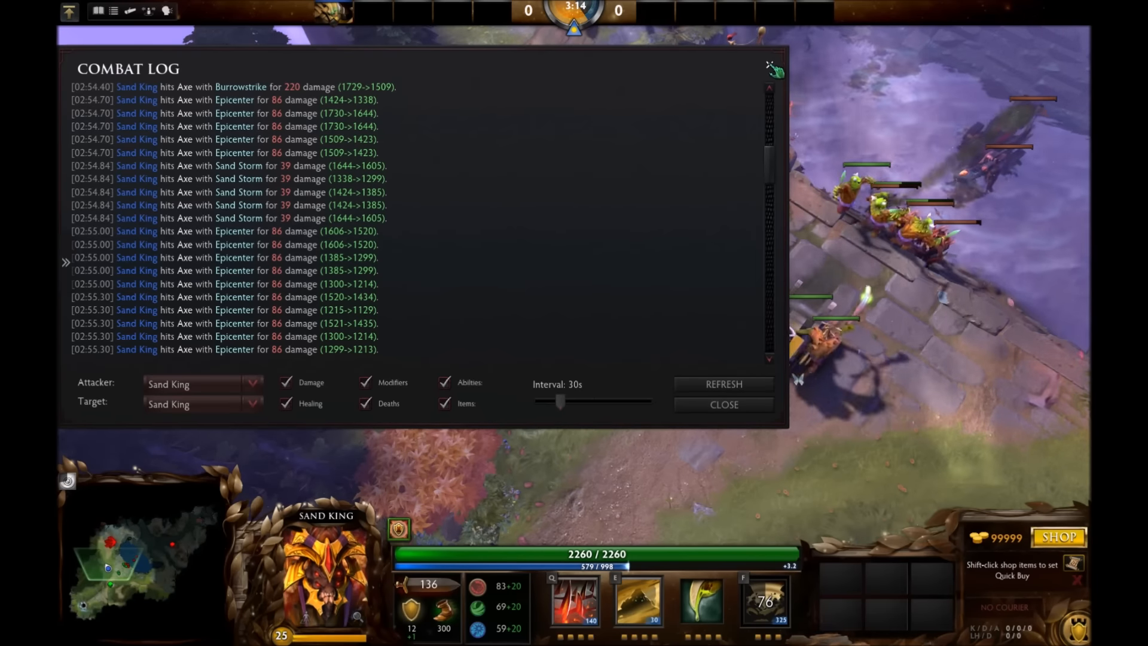
Close the Combat Log panel to return to Sand King beside the two Axe heroes.
click(723, 404)
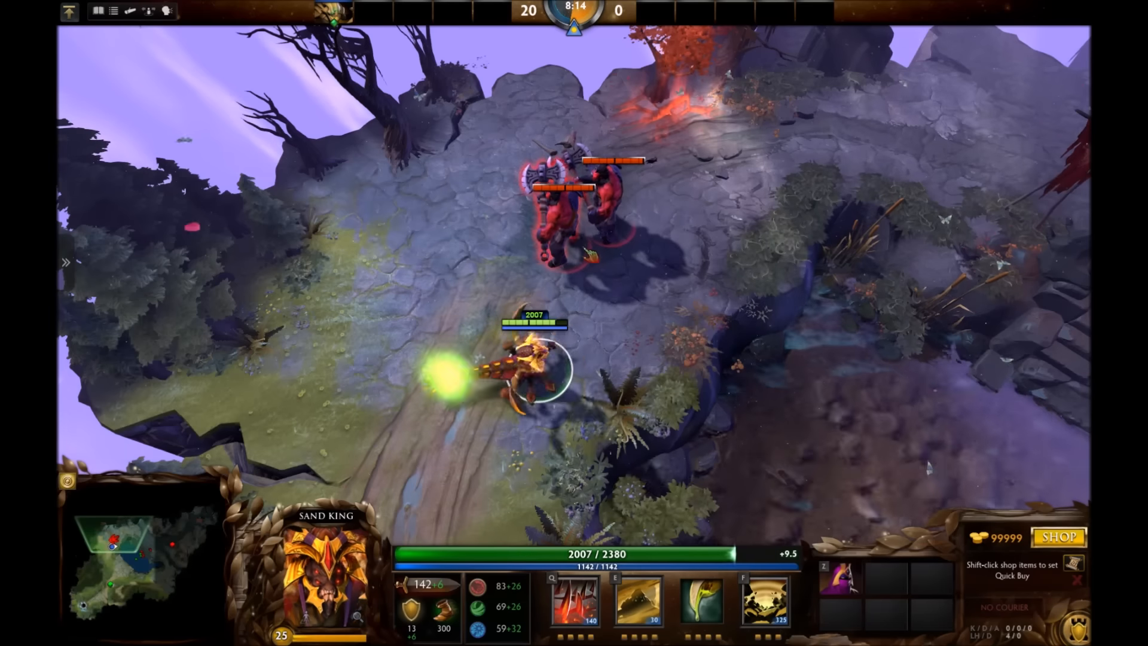